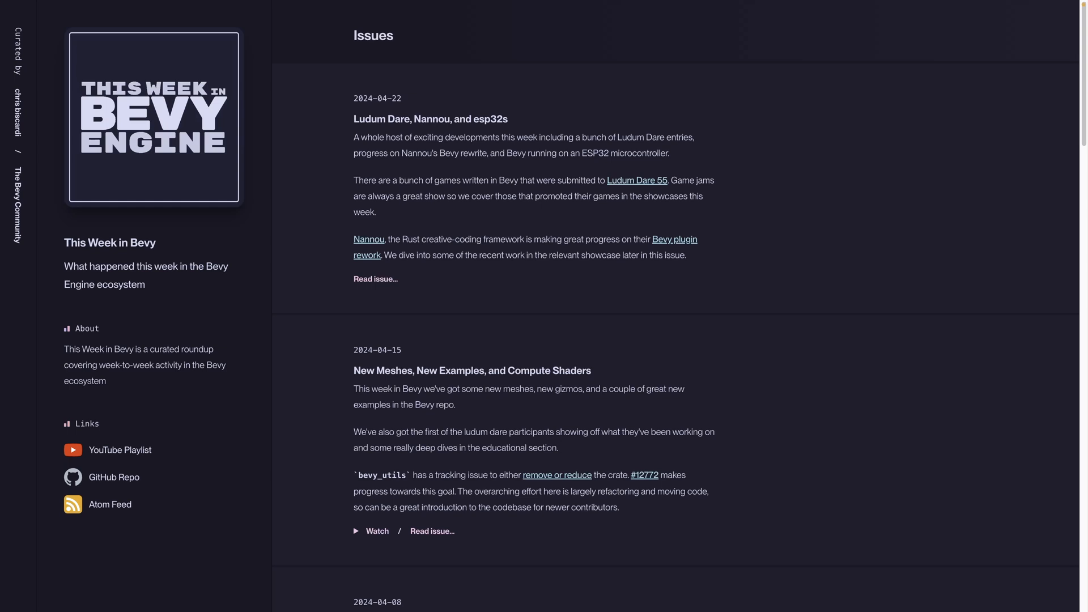
# - Open the Ludum Dare 55 event page showing the Summoning theme and April 12–15 dates
pyautogui.click(636, 181)
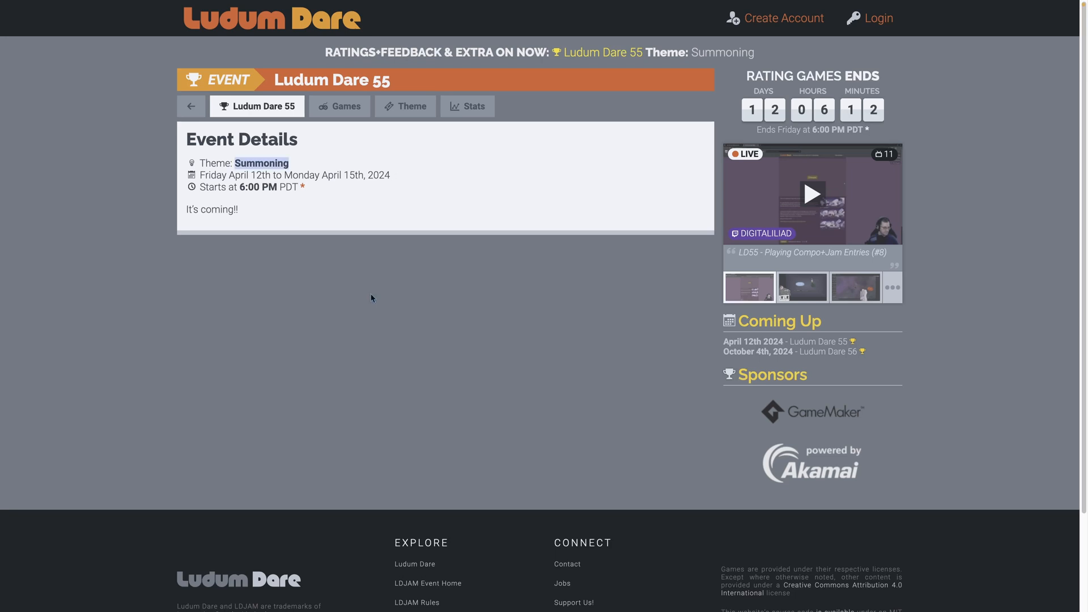
pyautogui.moveTo(369, 171)
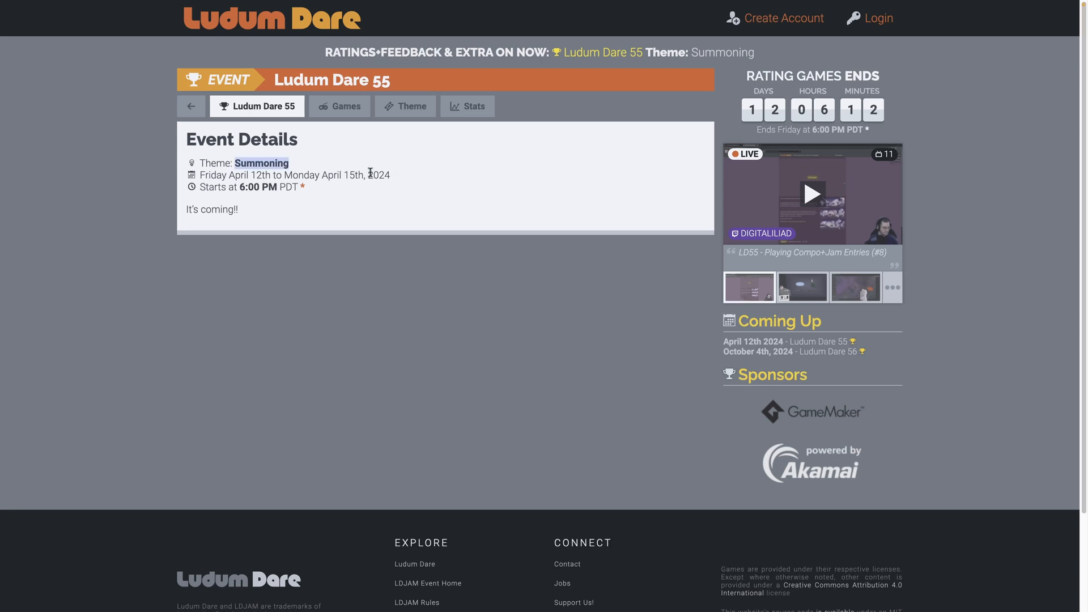
pyautogui.moveTo(353, 181)
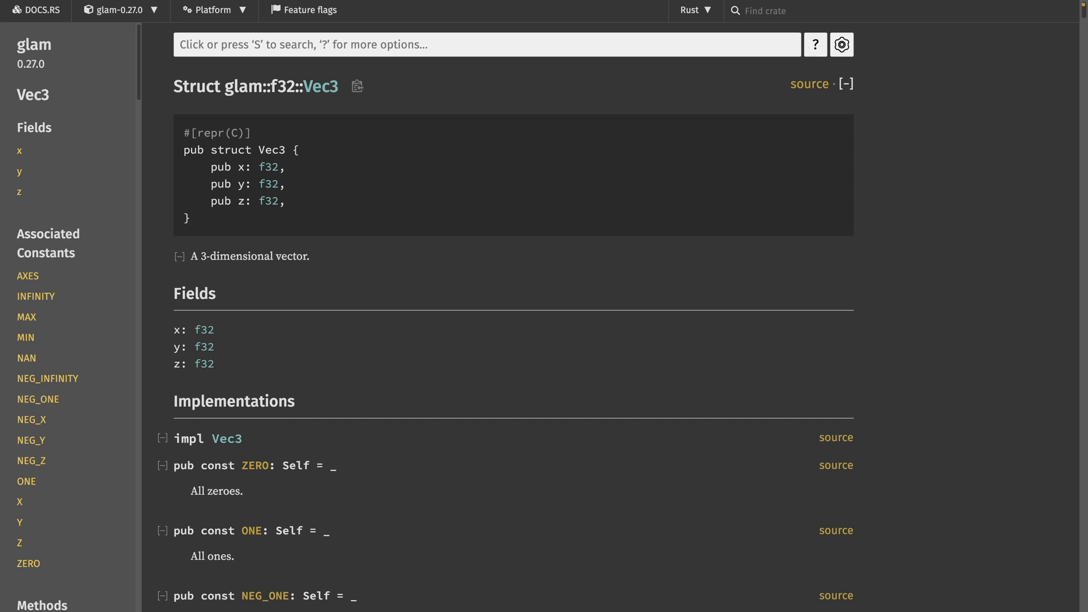
# - Open bevy_math's direction.rs on GitHub at the Dir3 struct definition
pyautogui.click(63, 152)
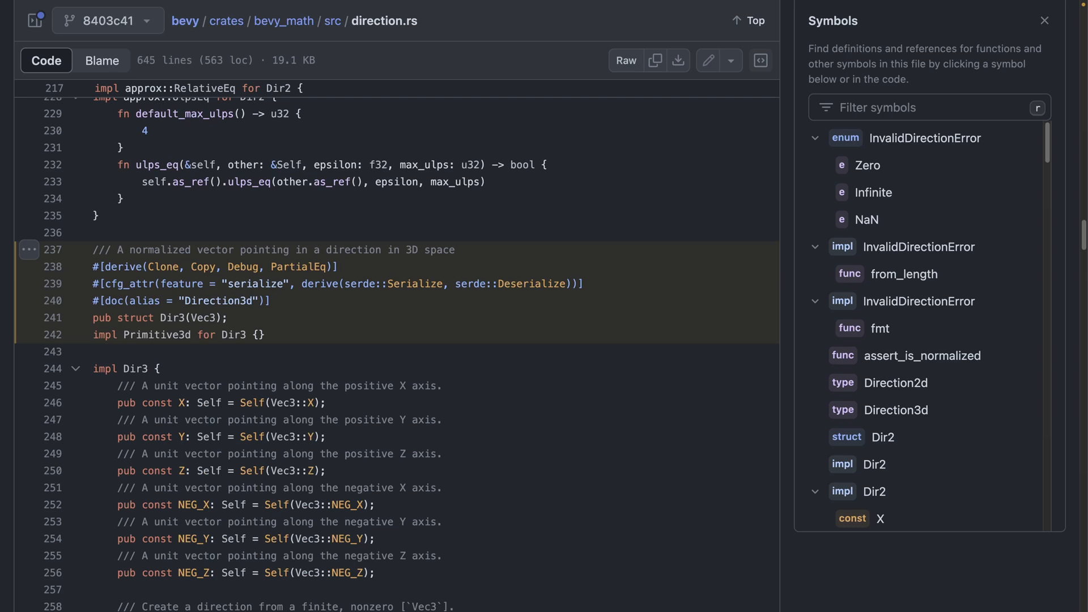
# - View PR #12986's Files changed diff replacing rotate_axis Vec3 parameters with Dir3
pyautogui.scroll(-3)
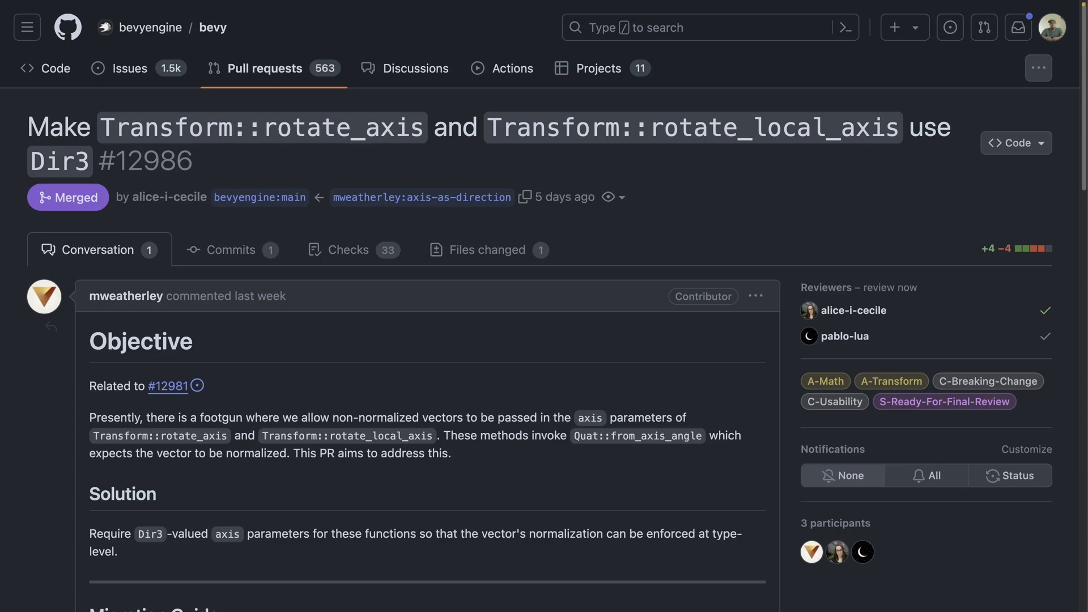
pyautogui.click(487, 250)
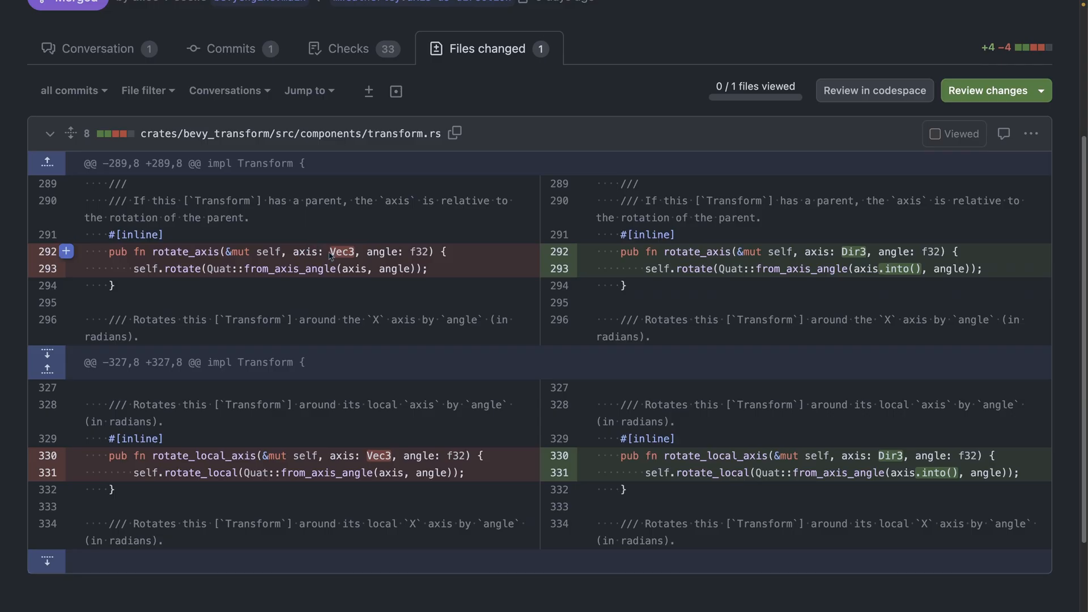
pyautogui.doubleClick(852, 252)
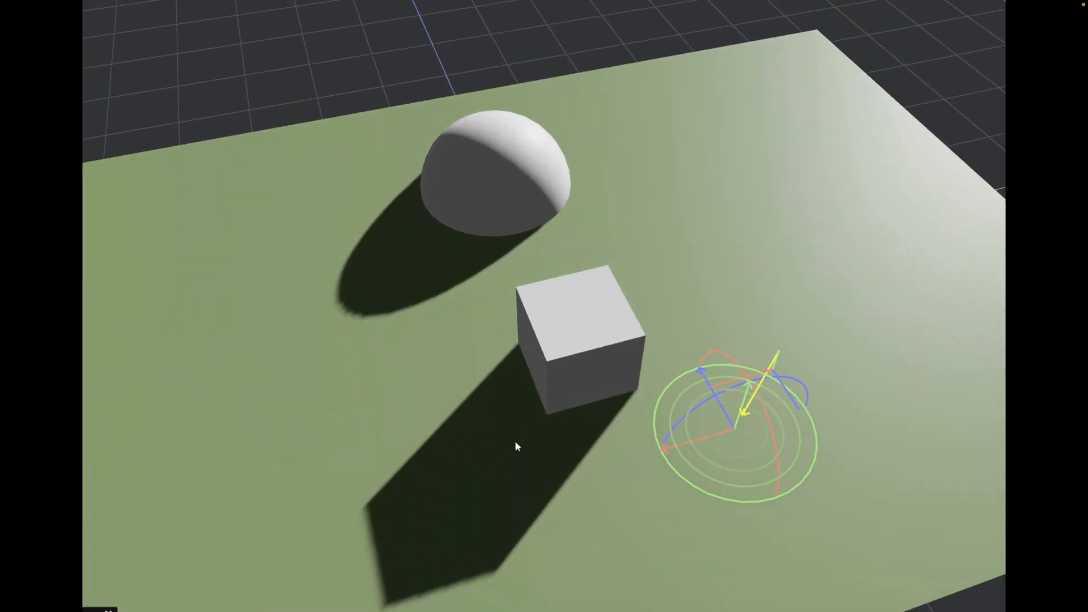
pyautogui.moveTo(517, 446); pyautogui.dragTo(645, 433)
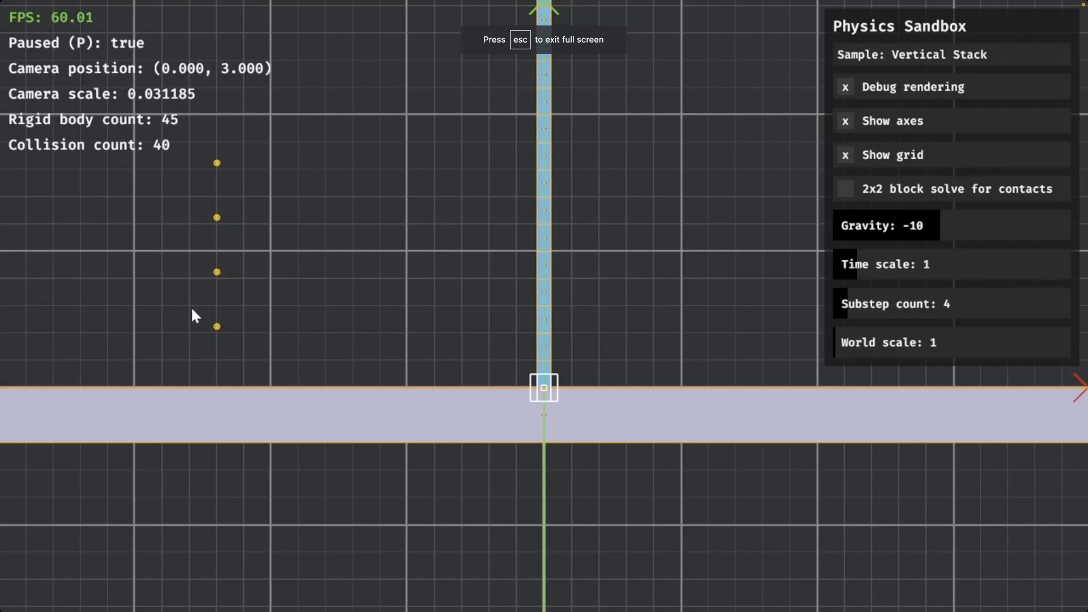
# - Run and pause the Vertical Stack sample with P, then switch to the Spinner sample
pyautogui.press('p')
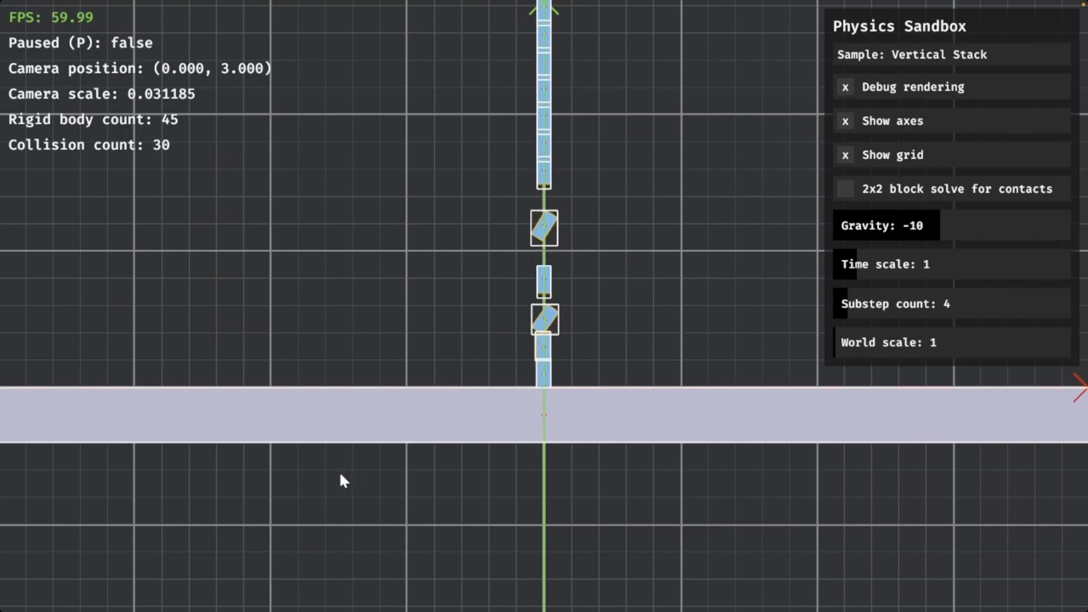
pyautogui.press('p')
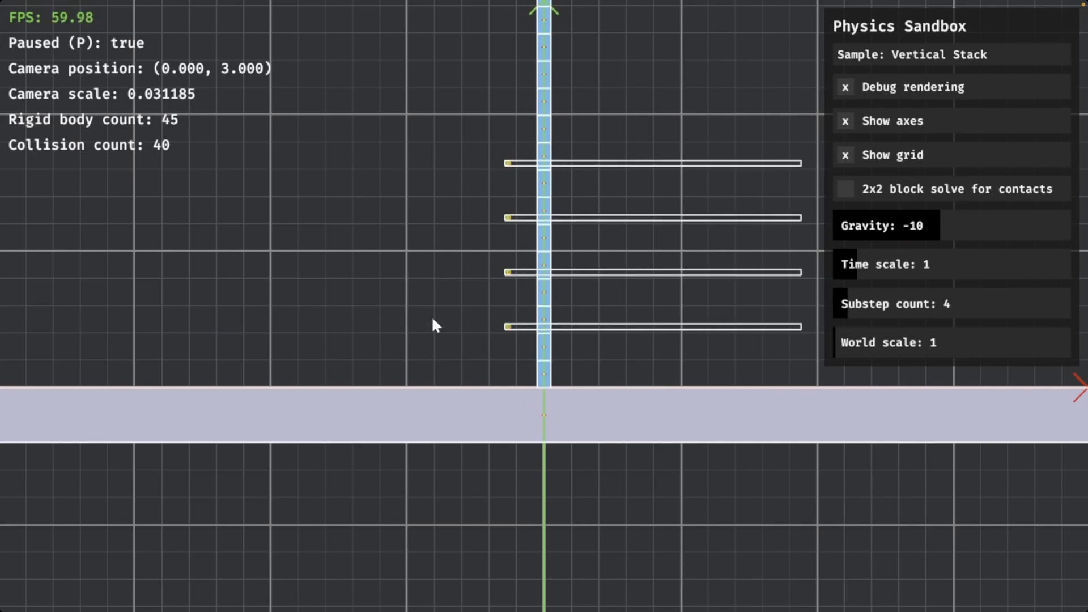
pyautogui.moveTo(474, 361)
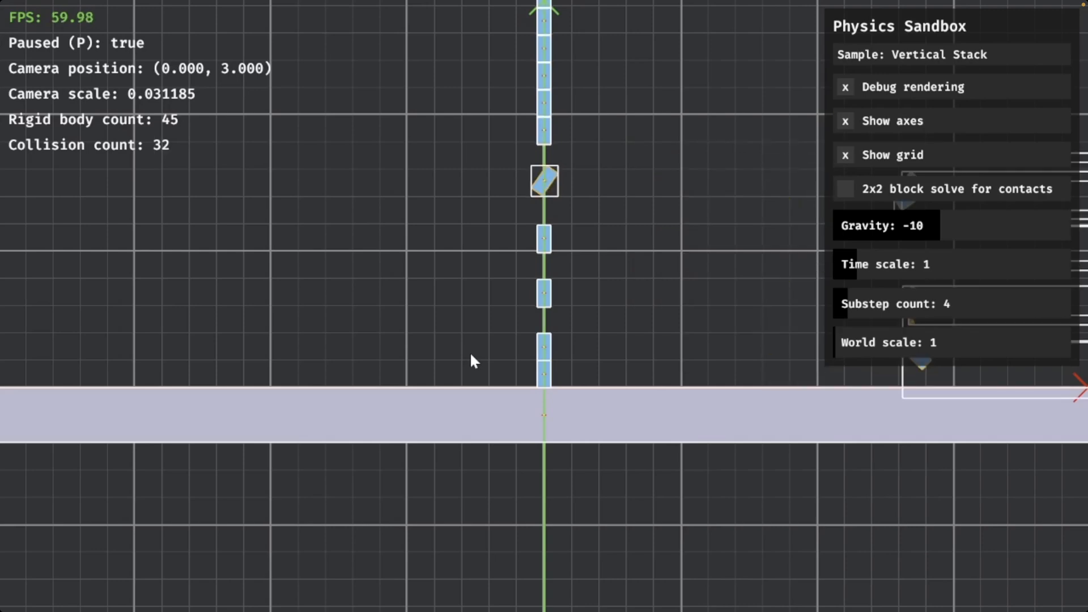
pyautogui.click(910, 54)
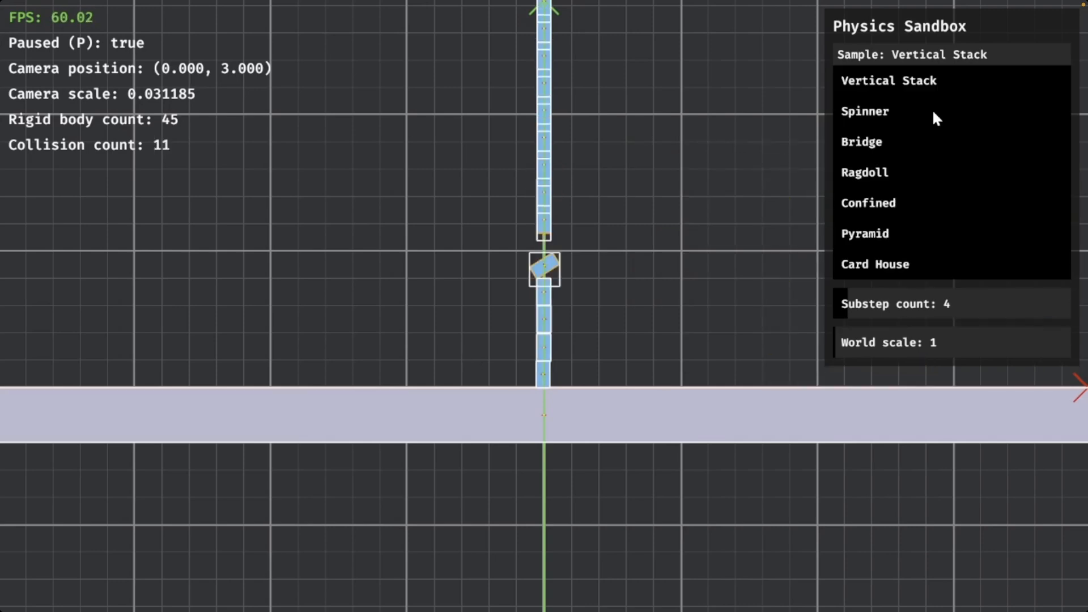
pyautogui.click(864, 111)
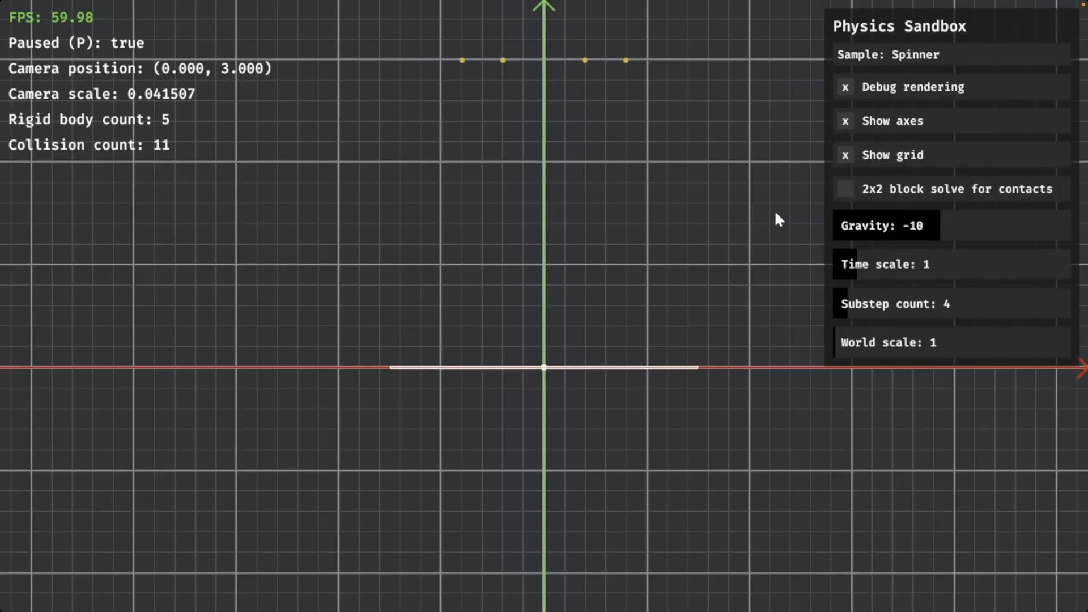
pyautogui.moveTo(690, 269)
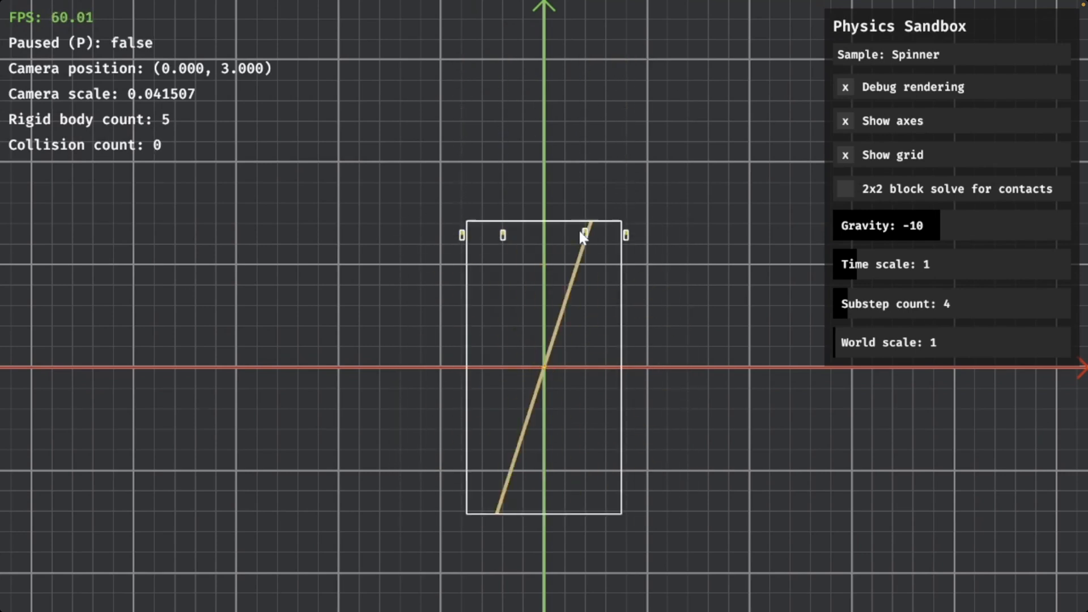
pyautogui.click(845, 87)
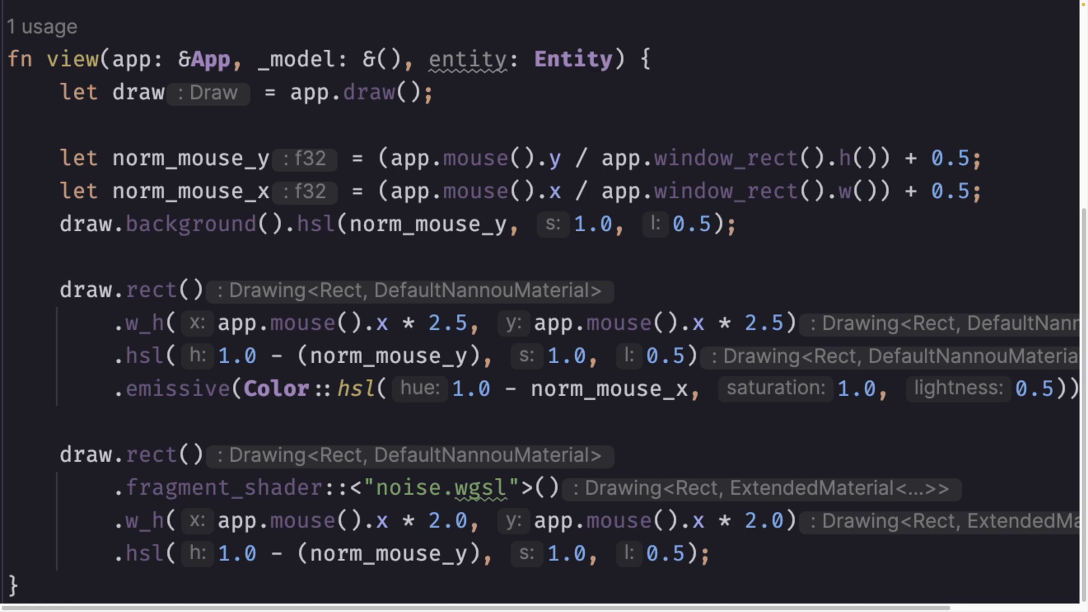
pyautogui.moveTo(527, 258)
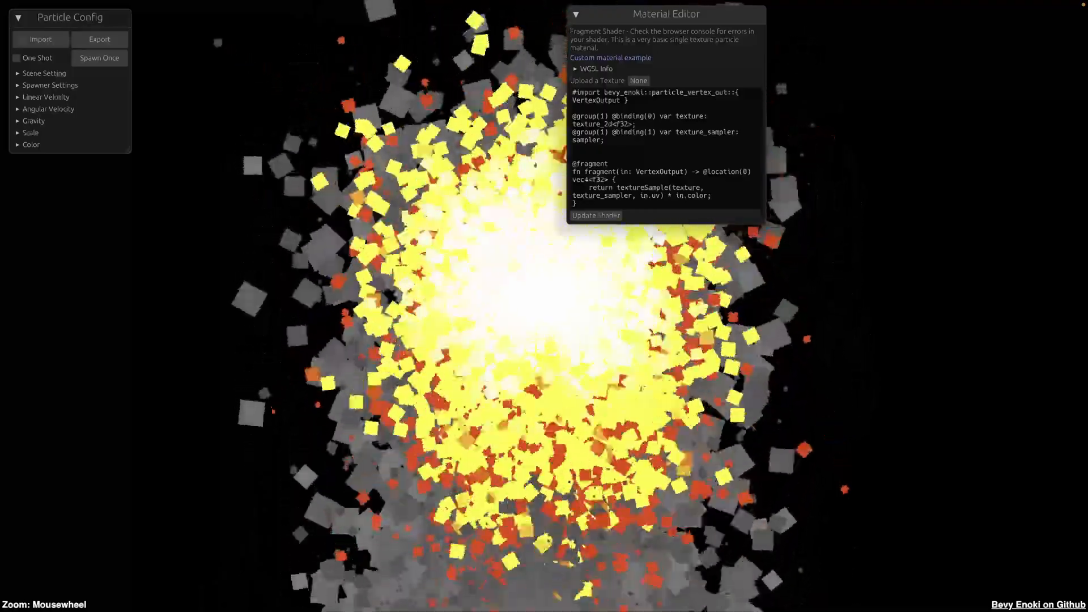
pyautogui.click(45, 96)
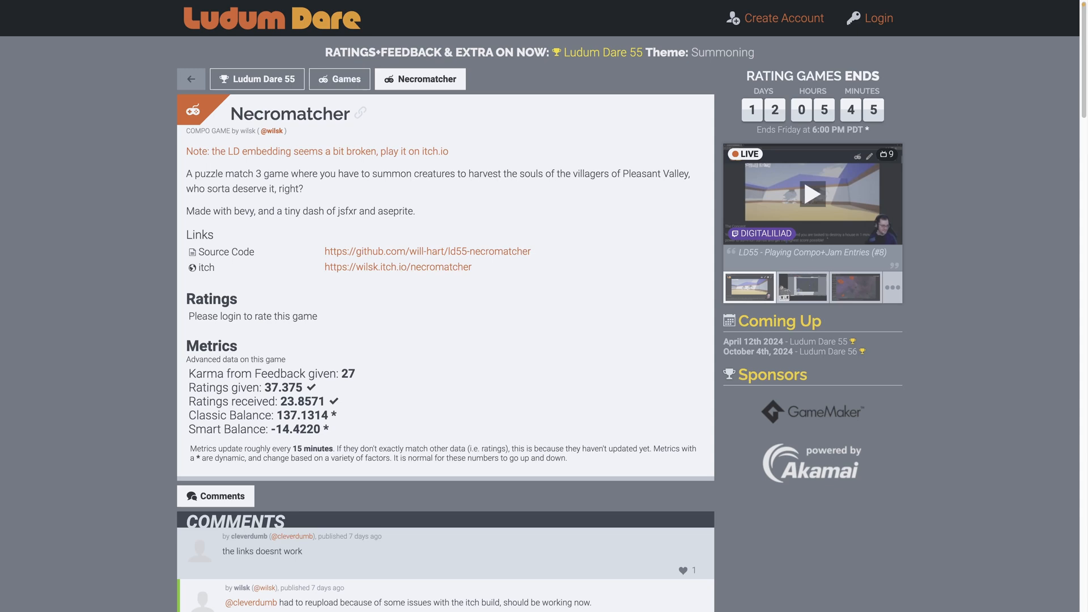
pyautogui.moveTo(287, 162)
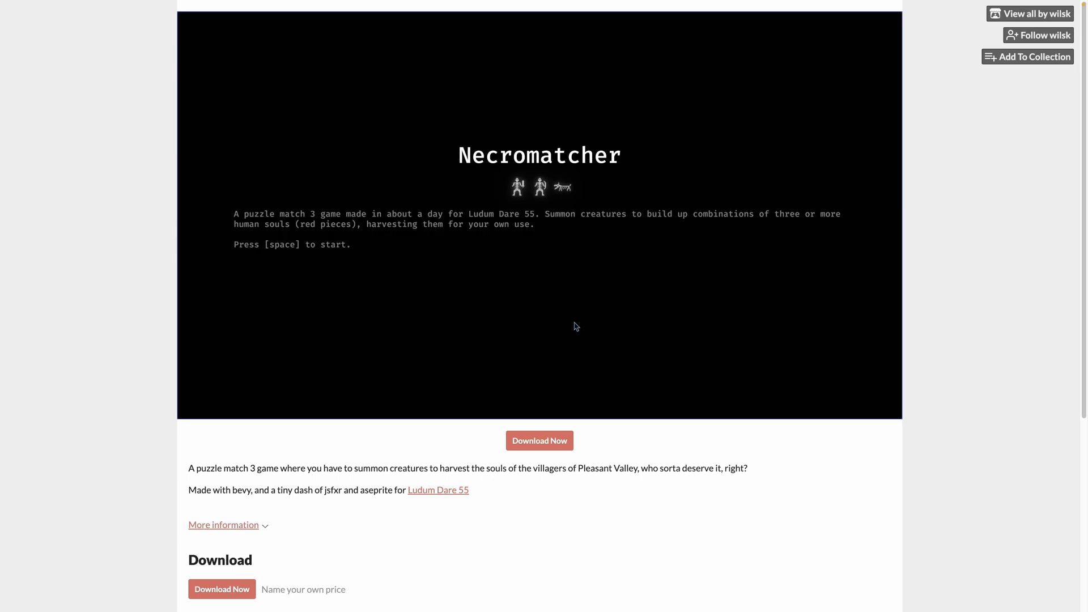
# - View the Summoner Chess jam entry page, then move to the Bevy counter demo
pyautogui.press('space')
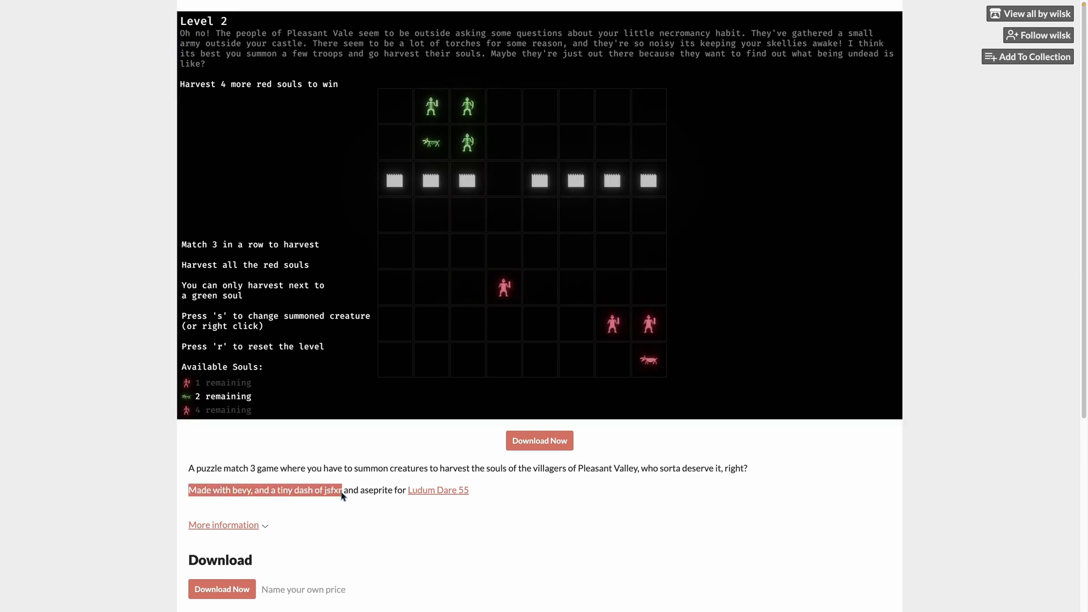
pyautogui.click(438, 490)
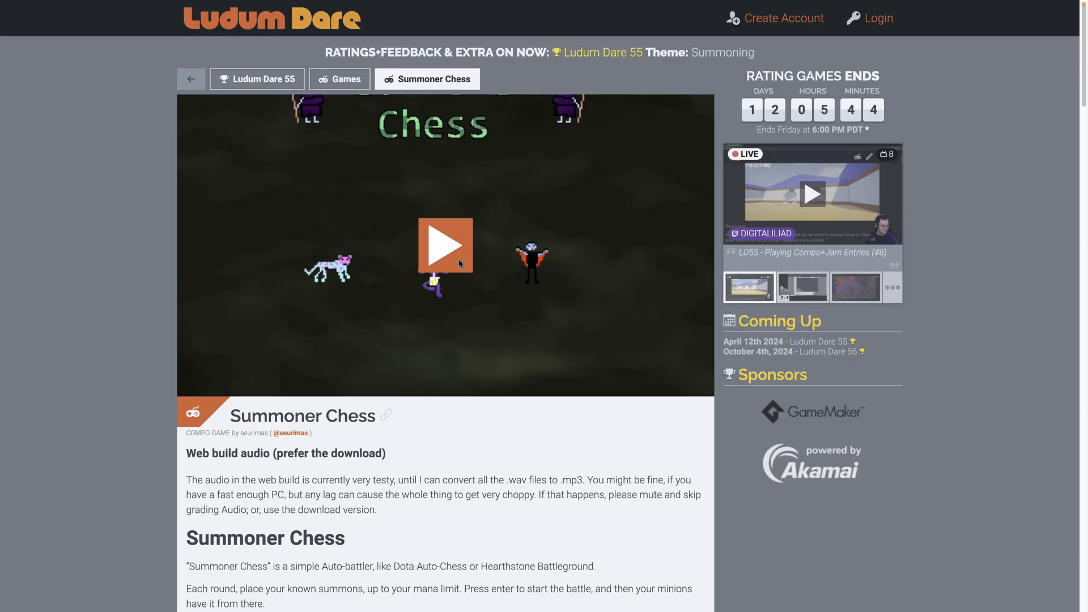
pyautogui.click(444, 245)
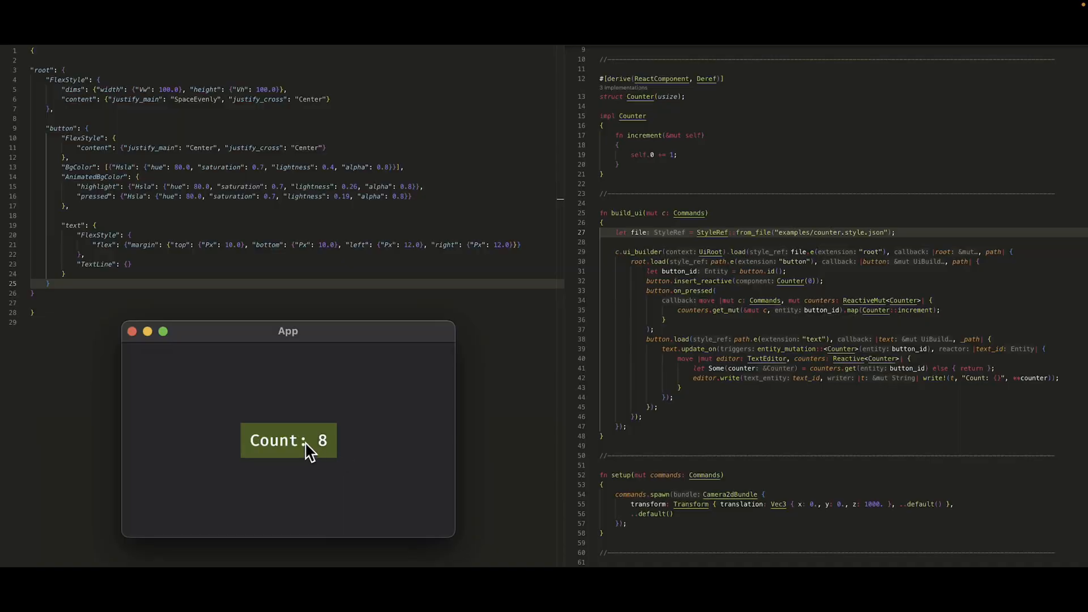
# - Raise the counter button to Count: 10 with two increments
pyautogui.click(287, 440)
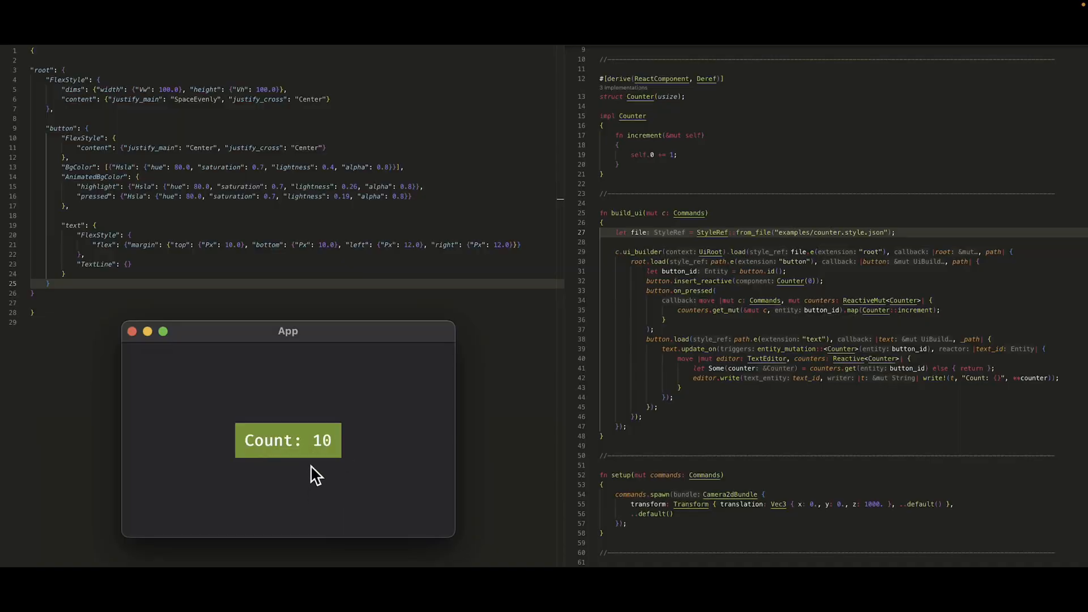
pyautogui.click(287, 439)
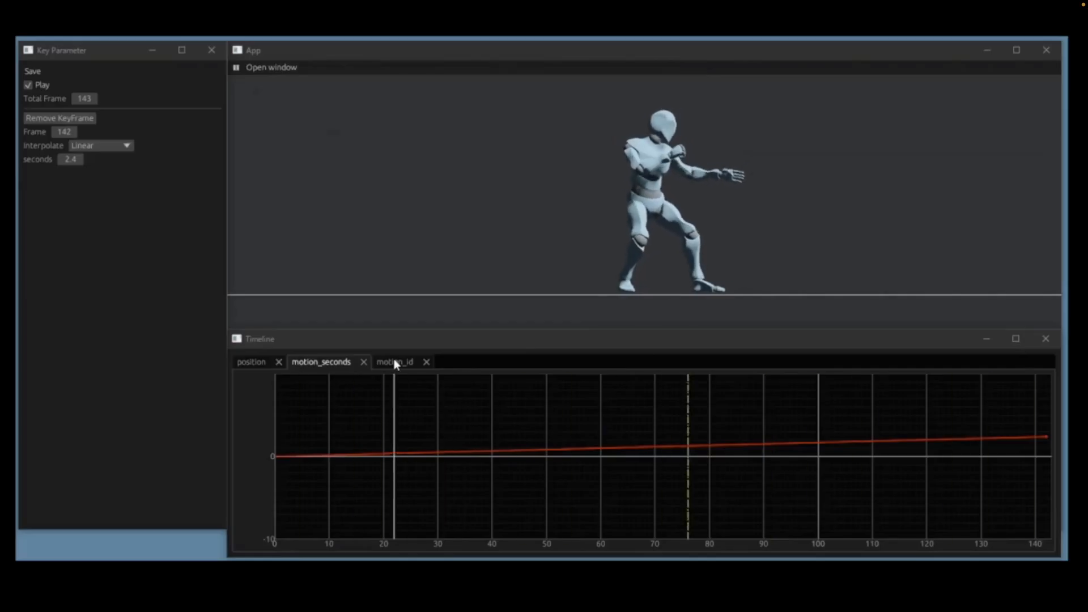
# - Show motion_id and motion_seconds curves, select the frame-0 keyframe, and set Total Frame to 60
pyautogui.click(394, 362)
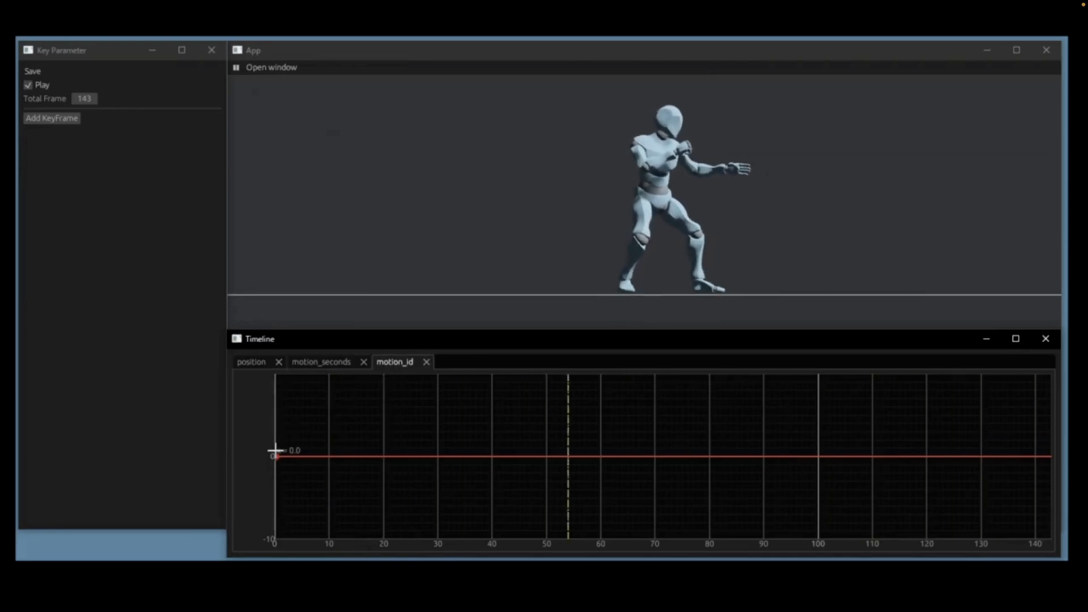
pyautogui.click(51, 117)
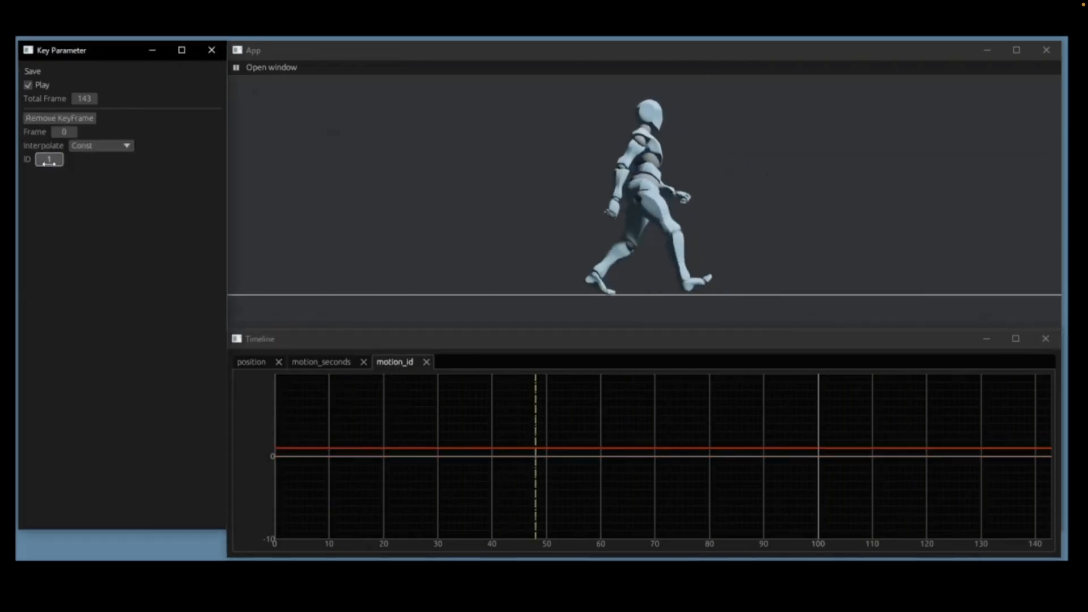
pyautogui.click(321, 362)
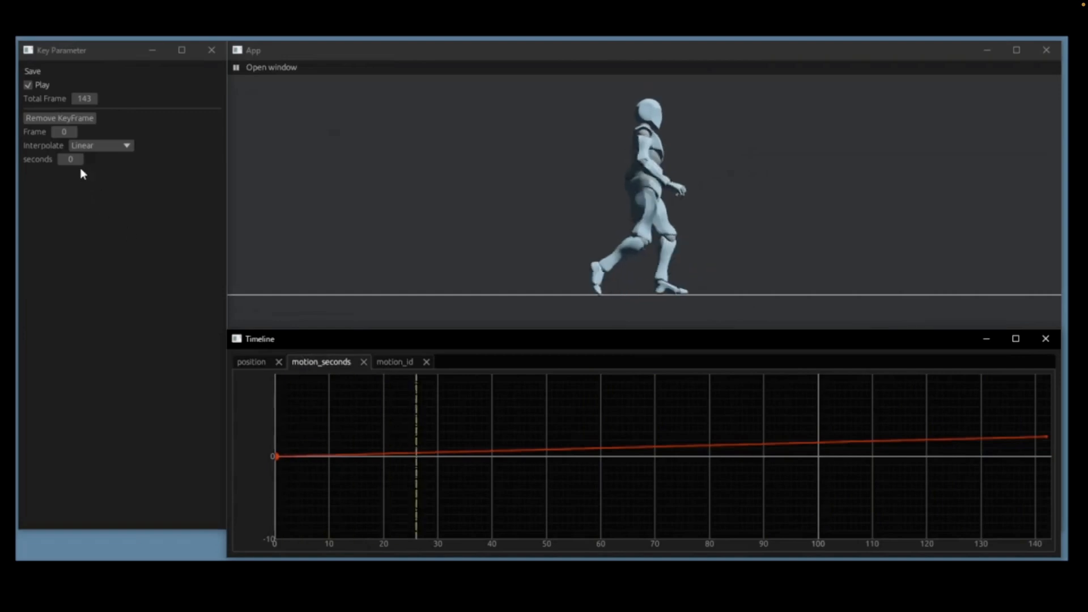
pyautogui.click(69, 159)
pyautogui.write('60')
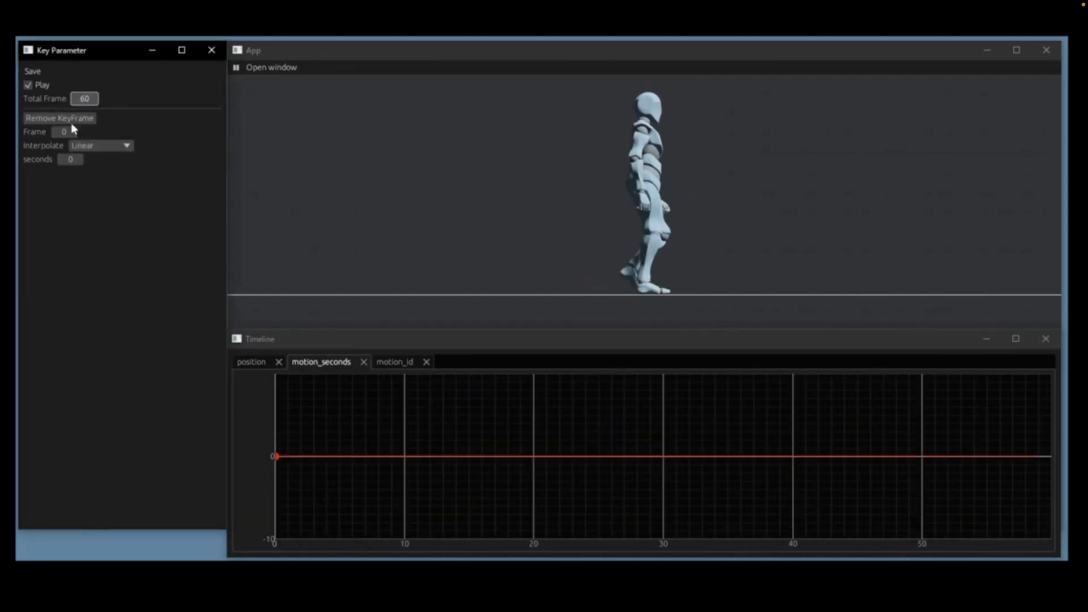
pyautogui.click(28, 85)
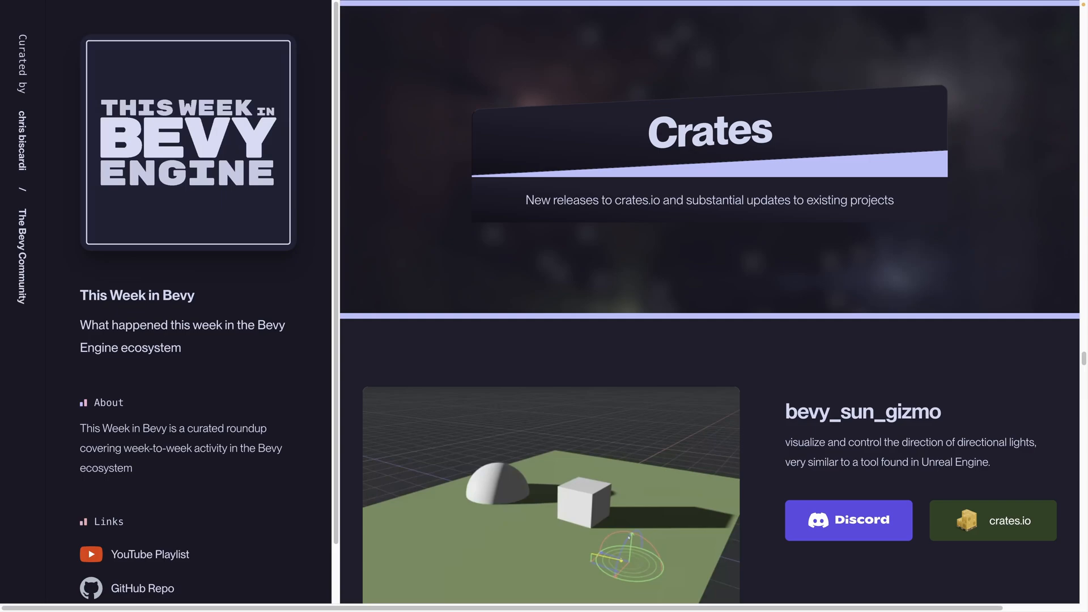
# - Open the bevy_sun_gizmo crate page on crates.io and scroll its readme
pyautogui.click(992, 521)
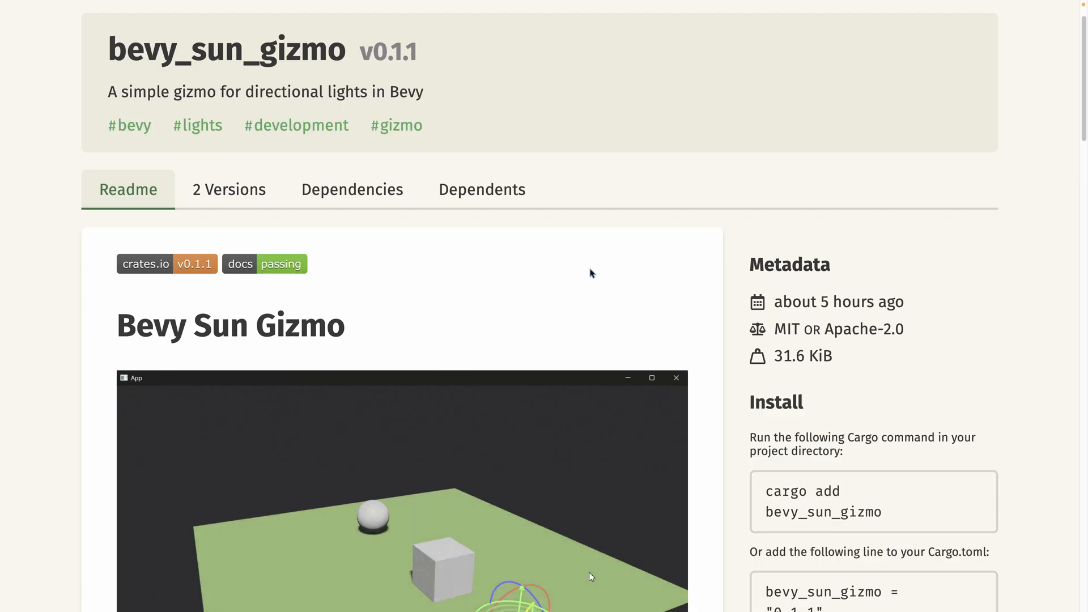
pyautogui.scroll(-3)
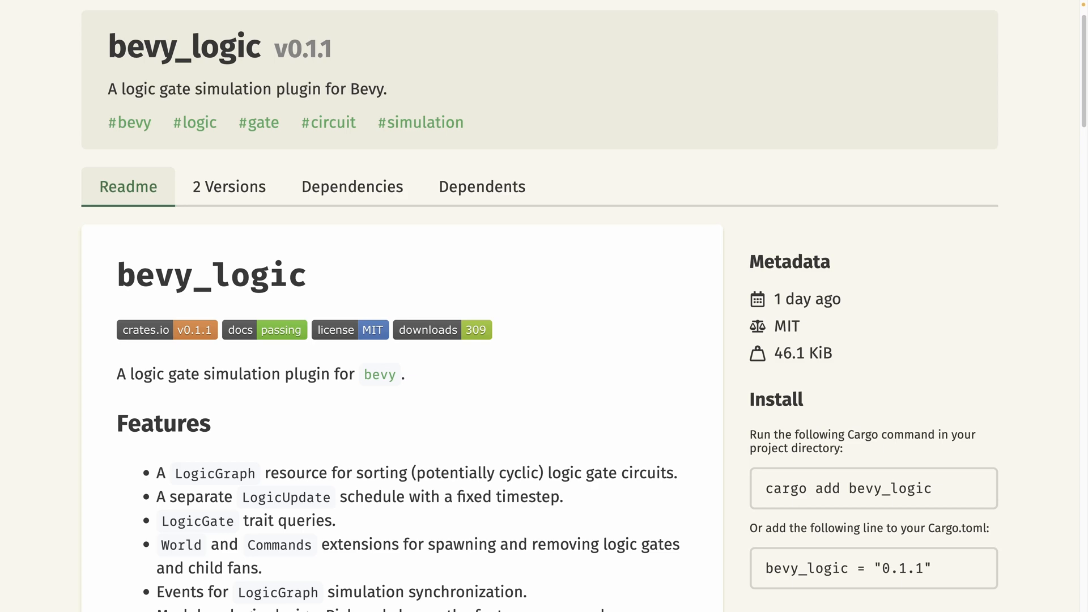
pyautogui.scroll(-3)
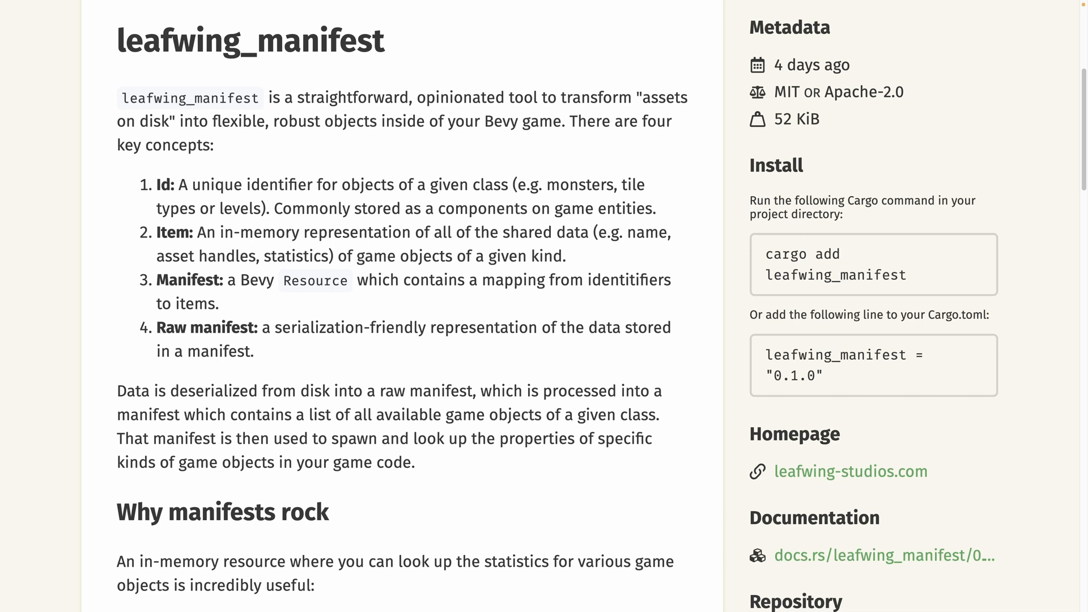
pyautogui.moveTo(613, 152)
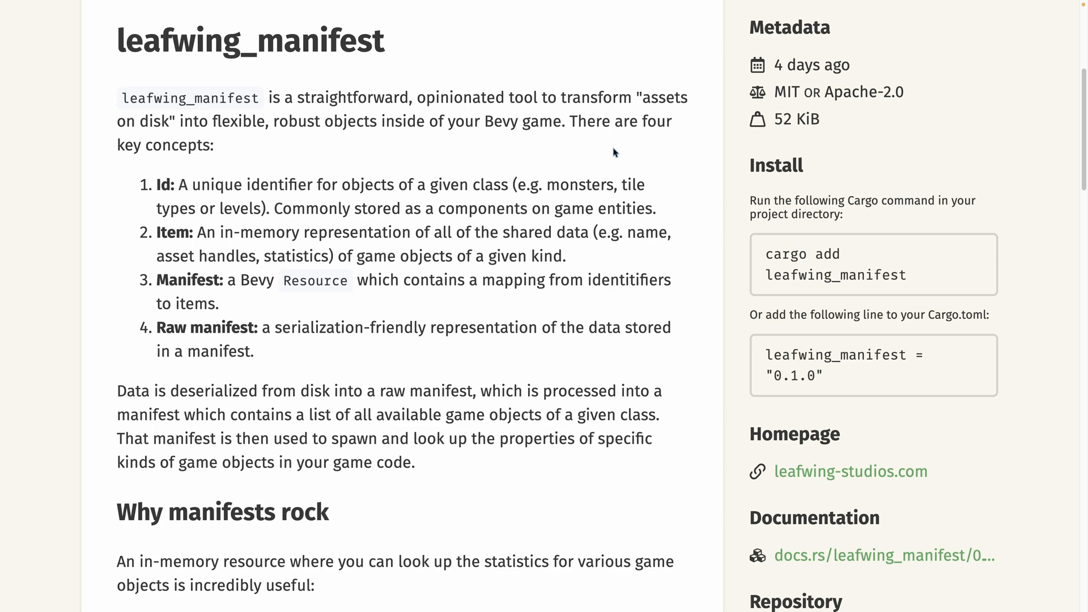
pyautogui.moveTo(632, 155)
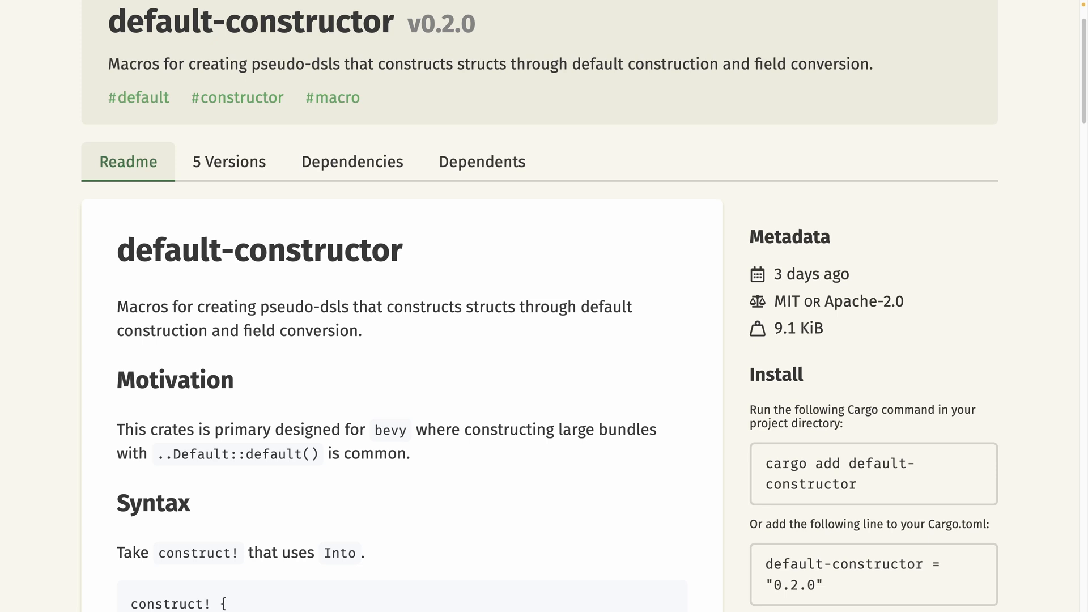
# - Scroll through the default-constructor readme on crates.io
pyautogui.scroll(-3)
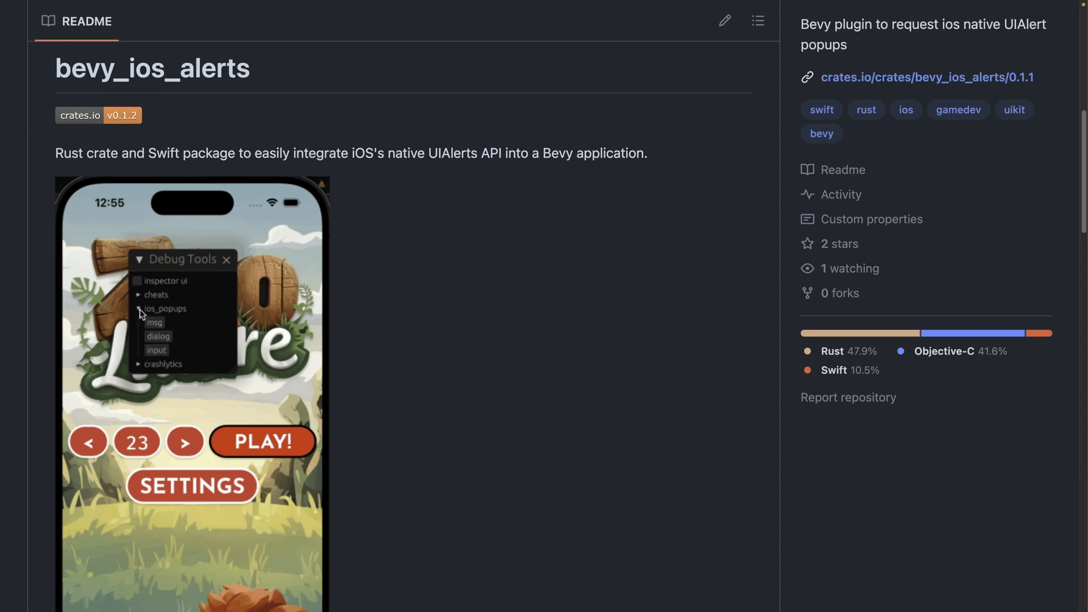
# - Scroll the bevy_ios_alerts and bevy_skybox_cli GitHub readmes
pyautogui.click(153, 322)
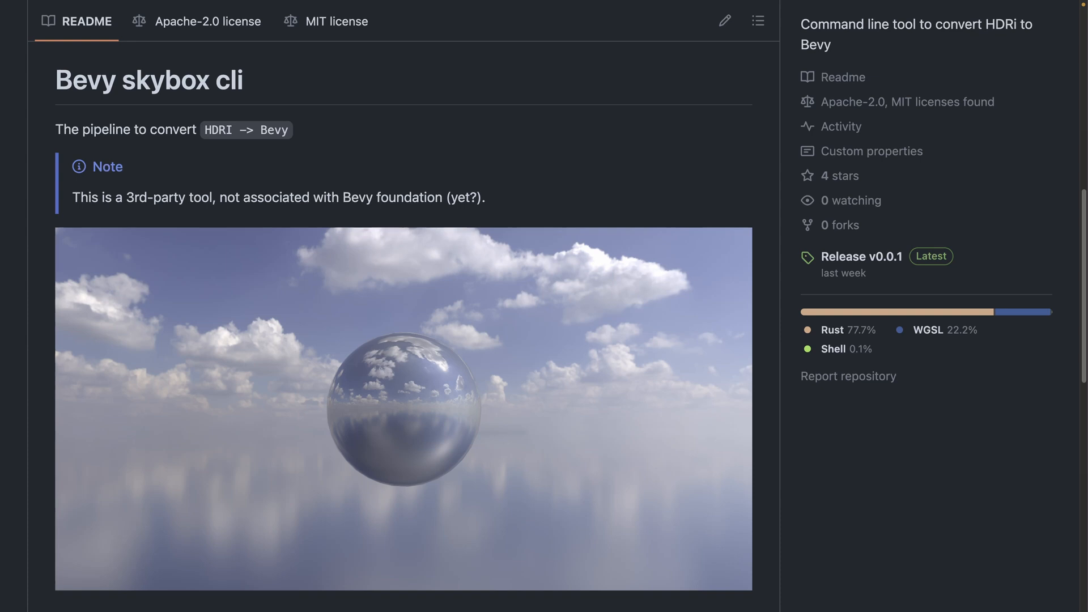
pyautogui.scroll(-3)
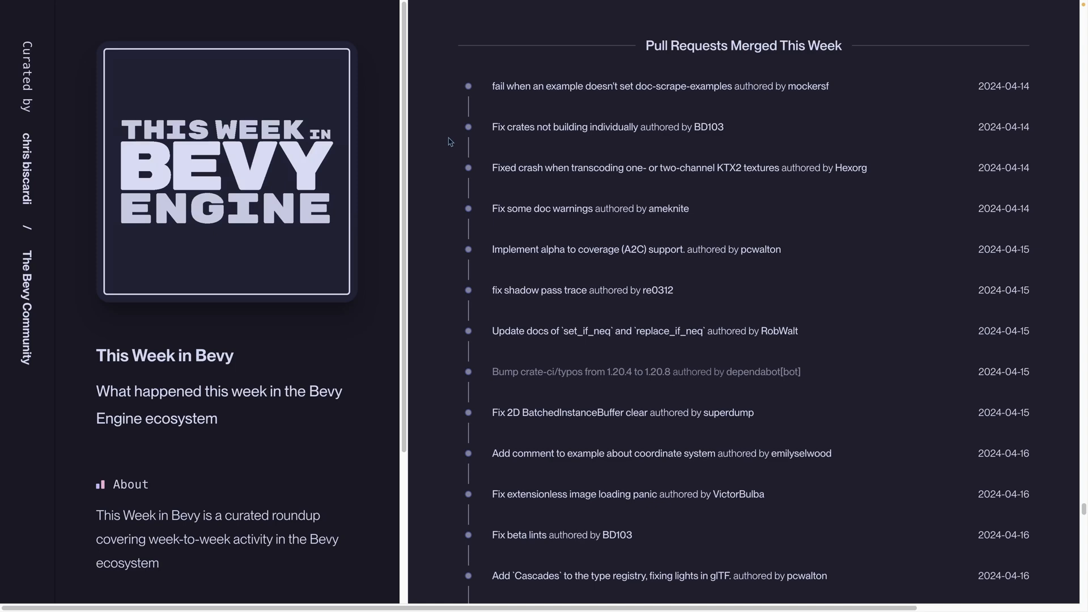
# - Scroll down to the Contributing section listing this week's opened pull requests
pyautogui.scroll(-3)
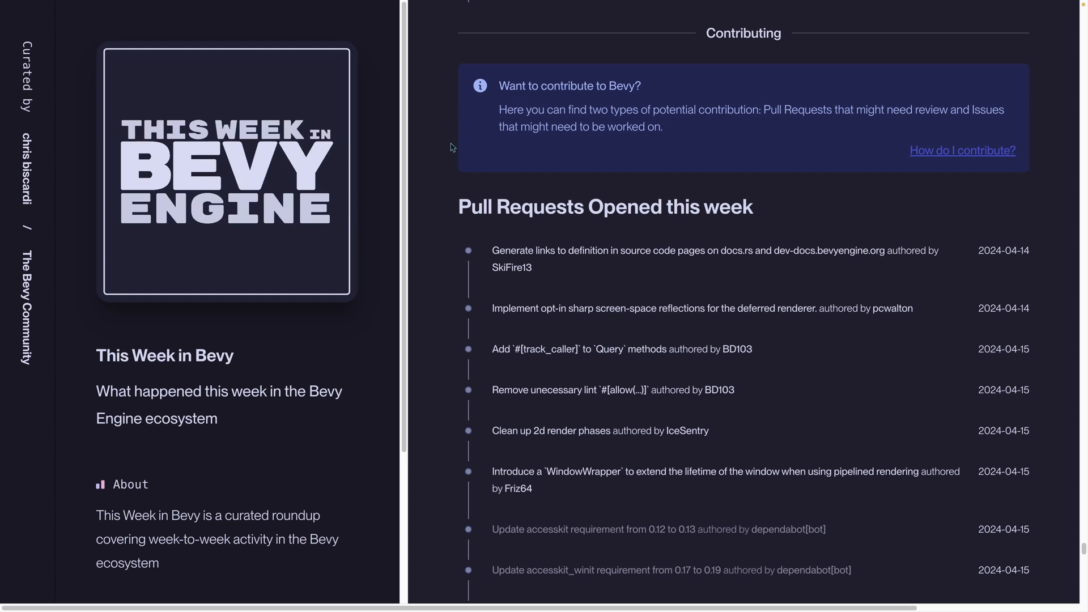
pyautogui.moveTo(463, 151)
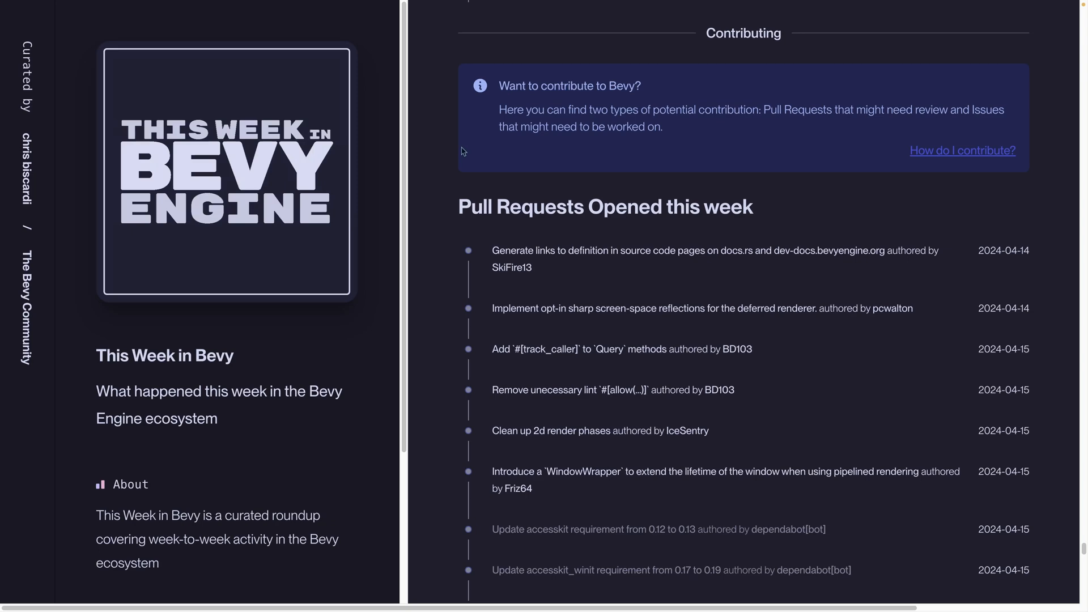